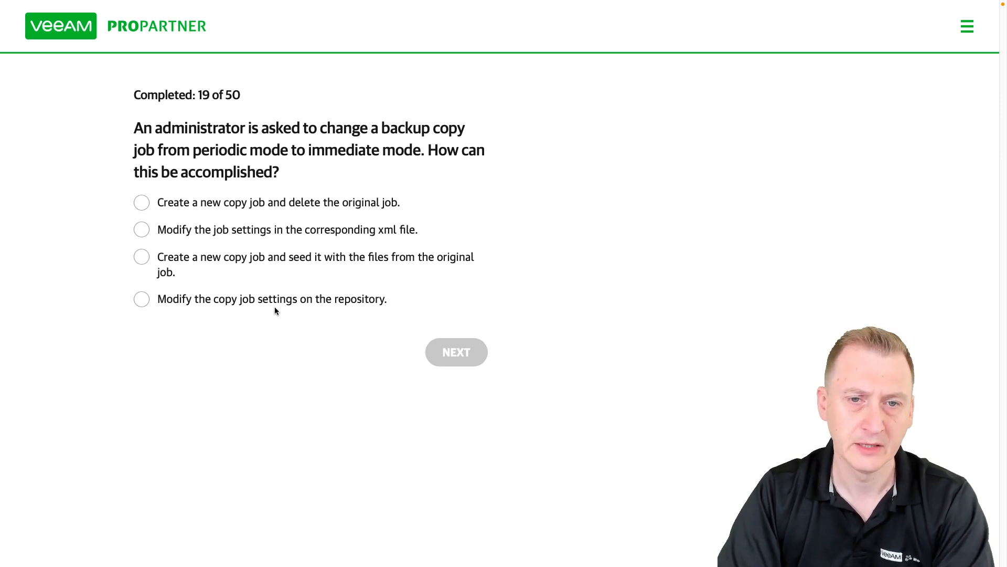
# Step: Try the repository-settings option, then select seeding a new copy job with the original job's files
pyautogui.click(142, 299)
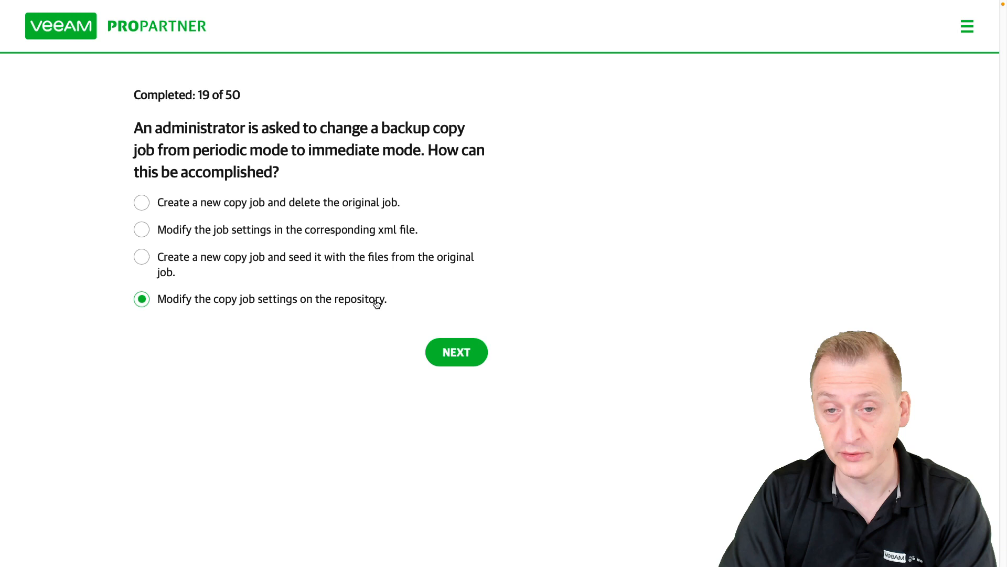
pyautogui.moveTo(405, 295)
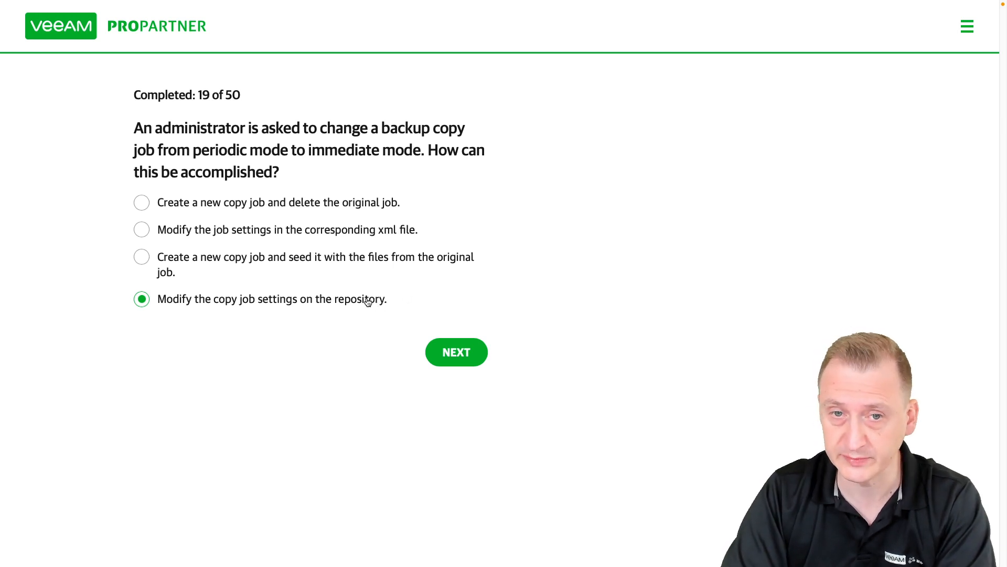
pyautogui.click(141, 256)
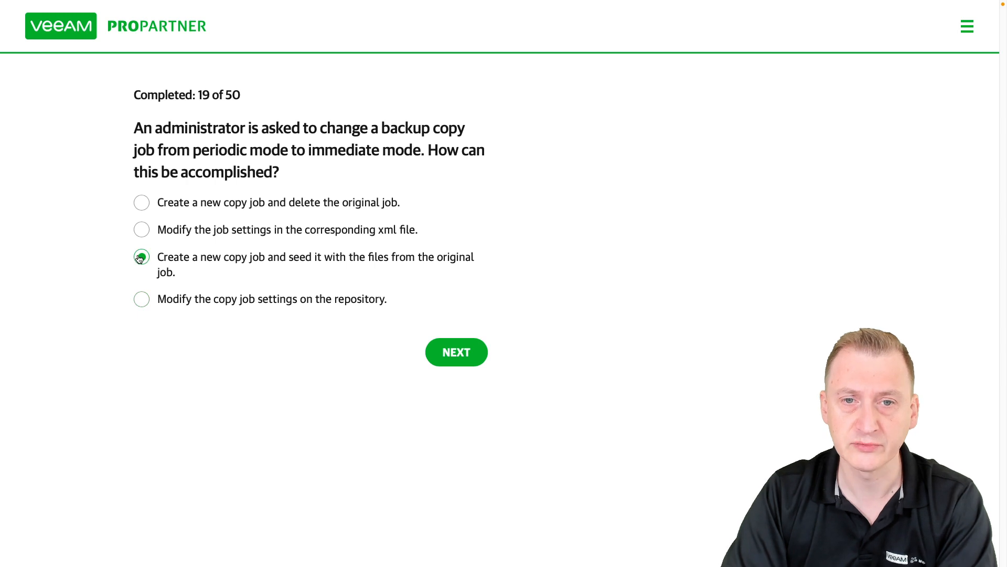
pyautogui.click(142, 256)
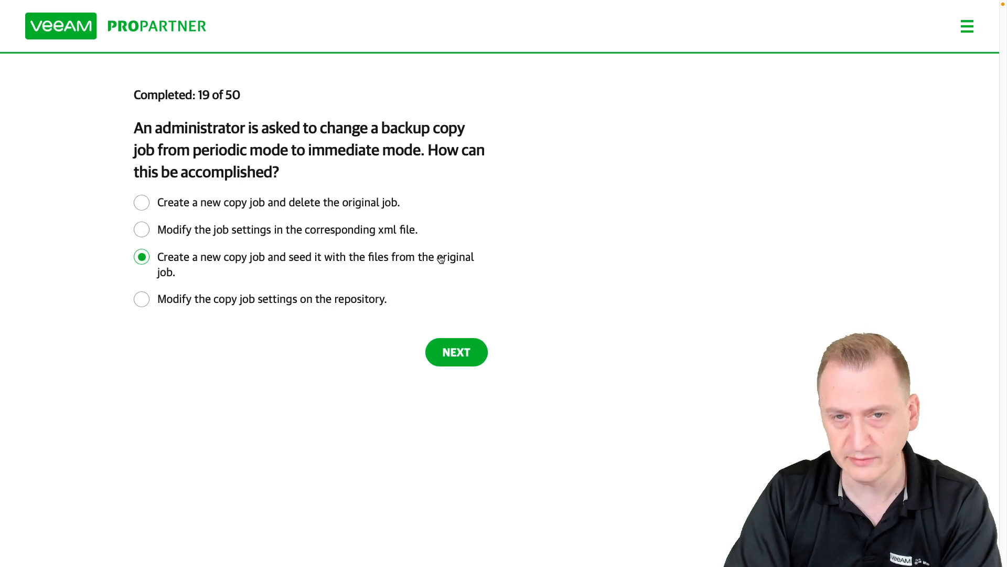
# Step: Try the edit-xml option, then land on creating a new copy job and deleting the original
pyautogui.click(141, 230)
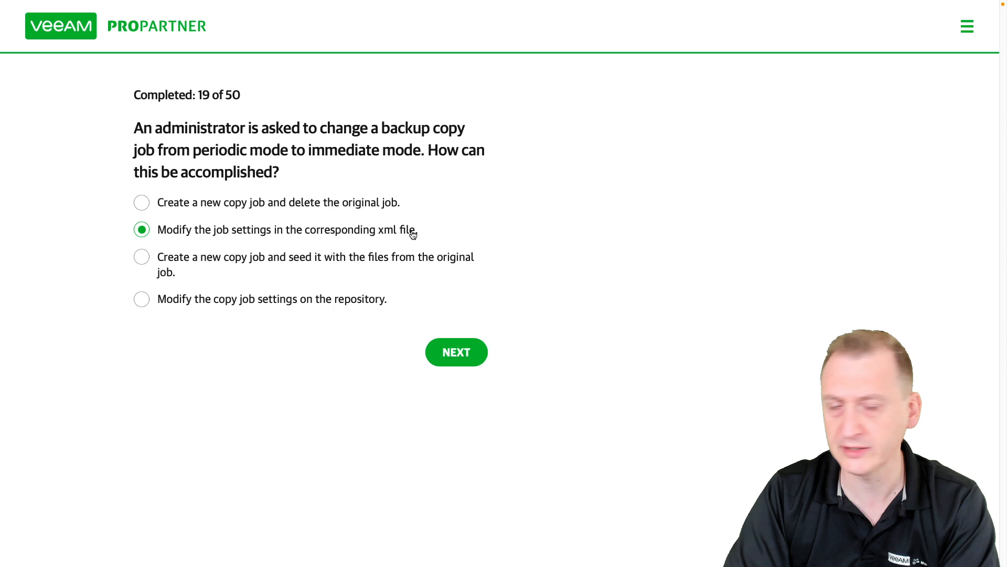
pyautogui.moveTo(378, 236)
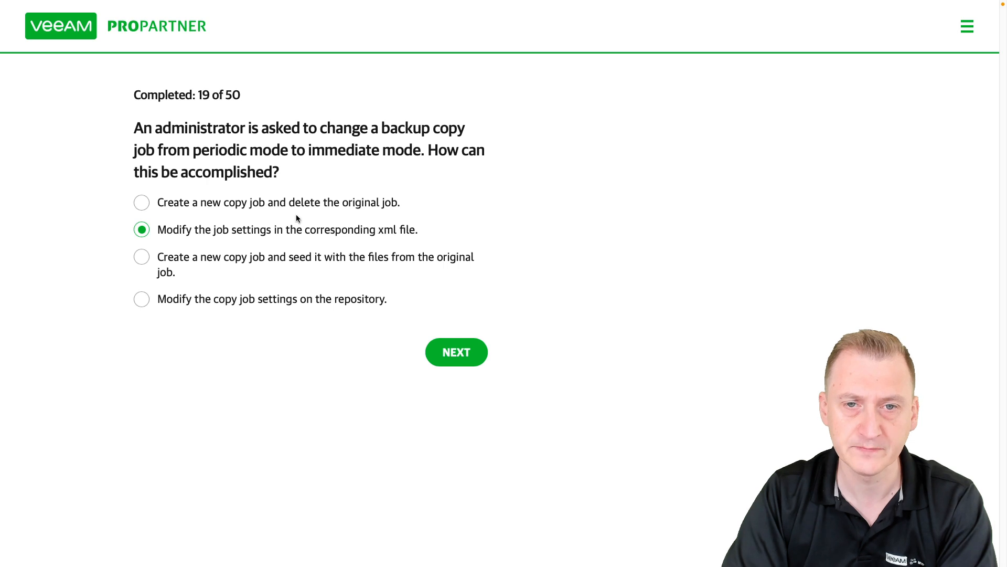
pyautogui.click(142, 202)
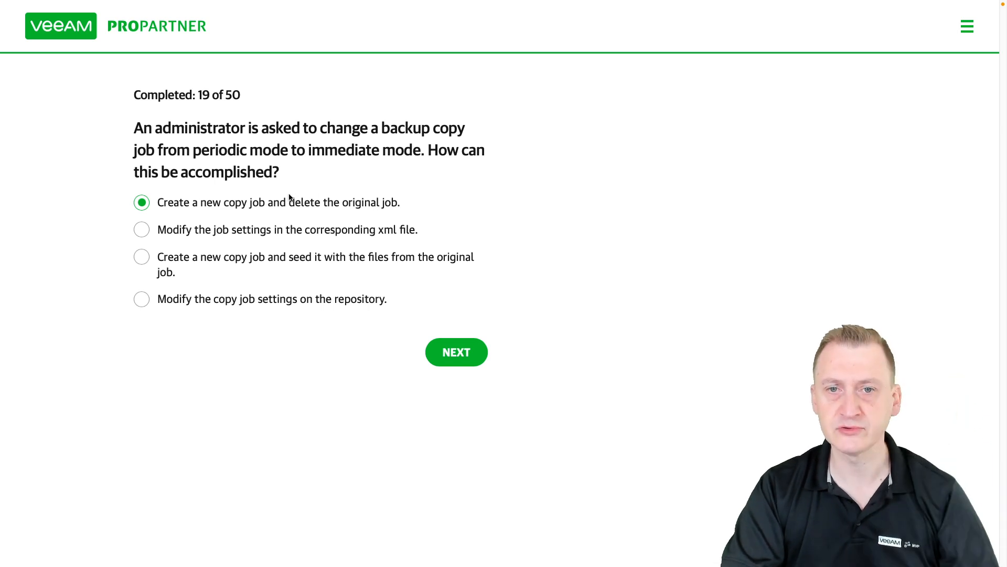
pyautogui.click(141, 256)
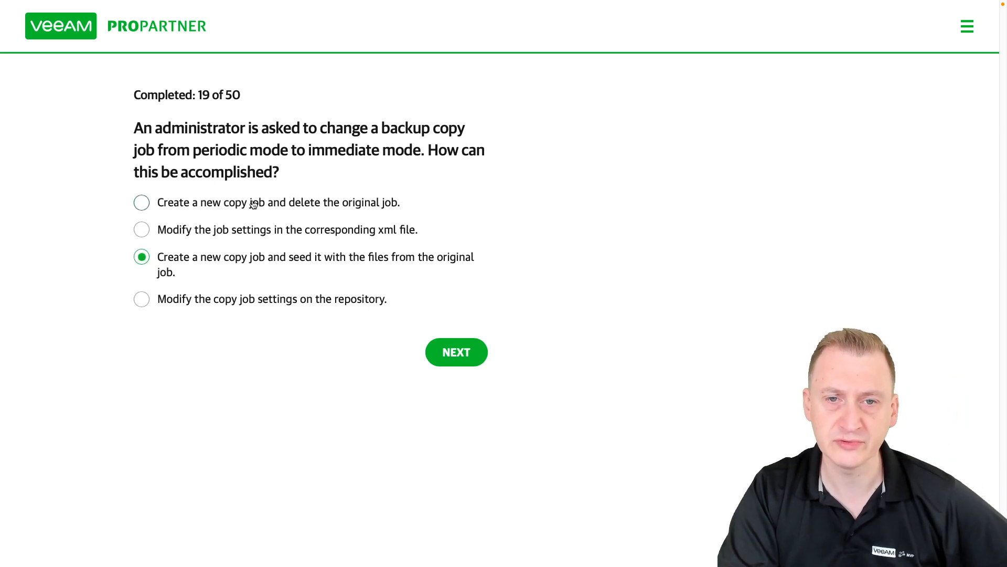
pyautogui.click(141, 202)
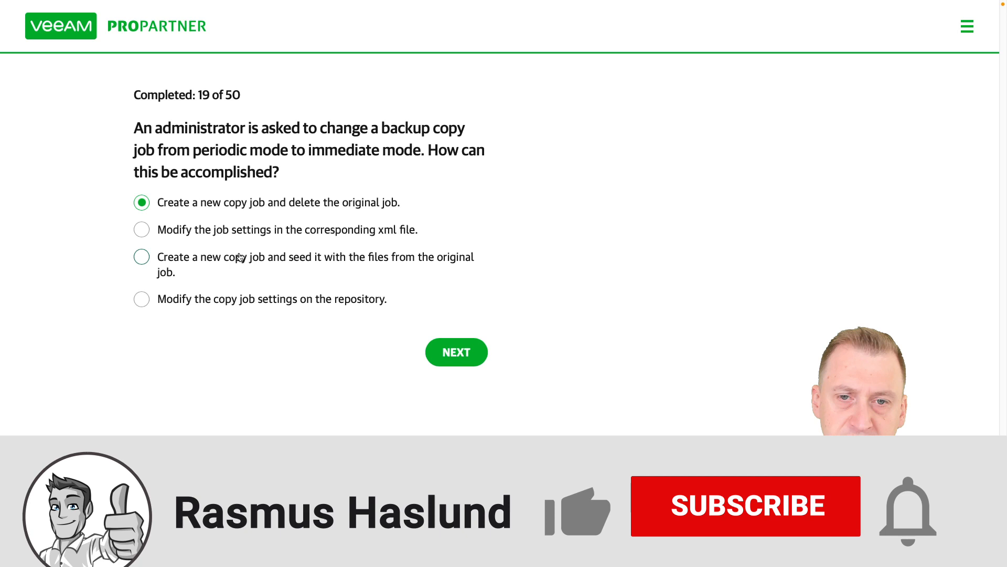
# Step: Select seeding a new copy job with the files from the original job
pyautogui.click(142, 256)
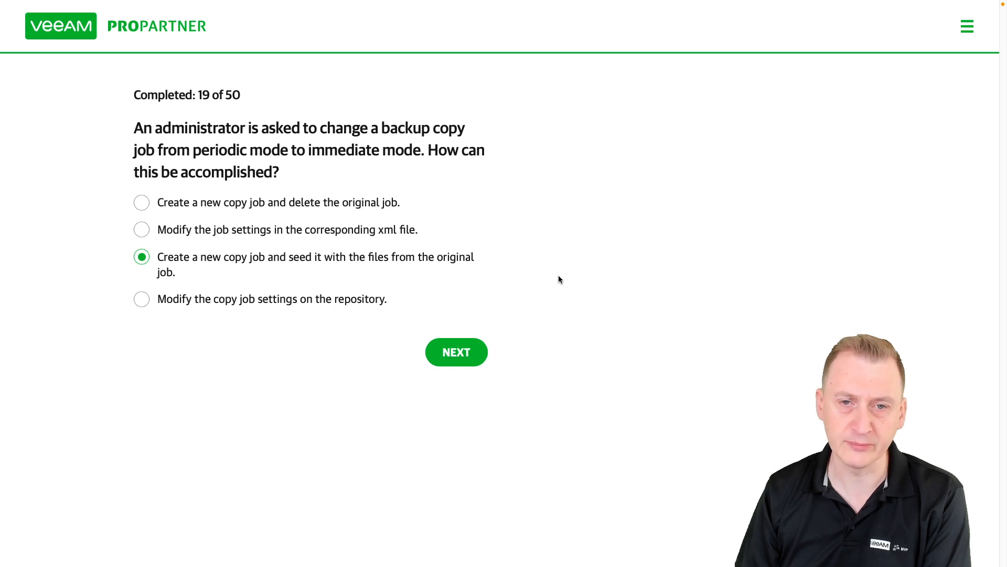
pyautogui.moveTo(254, 222)
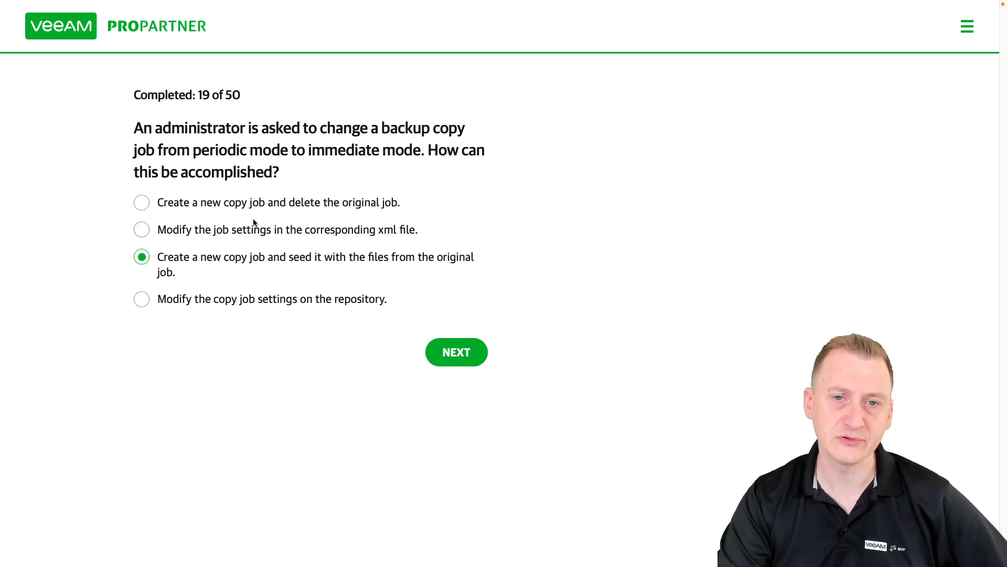
# Step: Waver to the seeding option, then leave 'Create a new copy job and delete the original job' selected
pyautogui.click(142, 201)
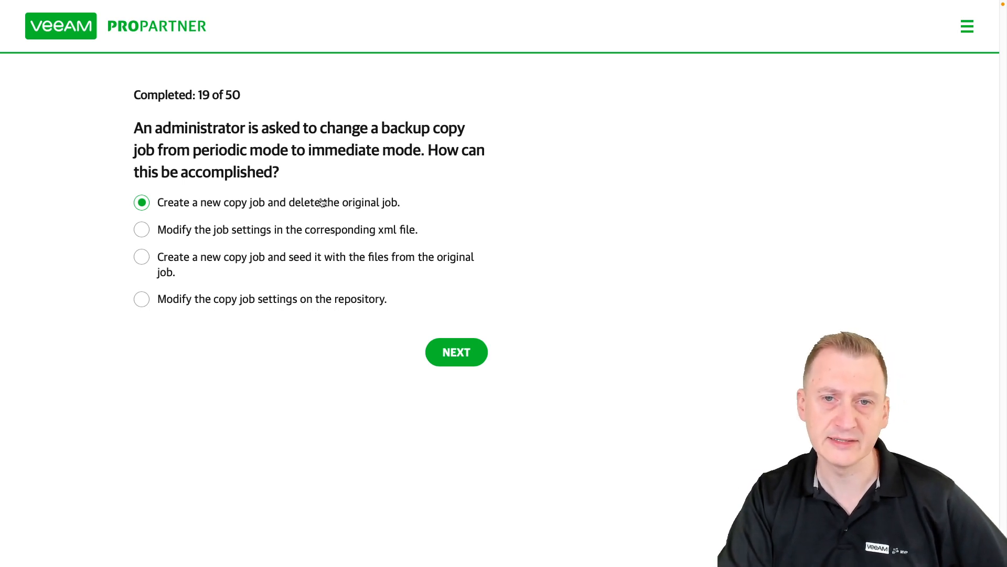
pyautogui.moveTo(309, 380)
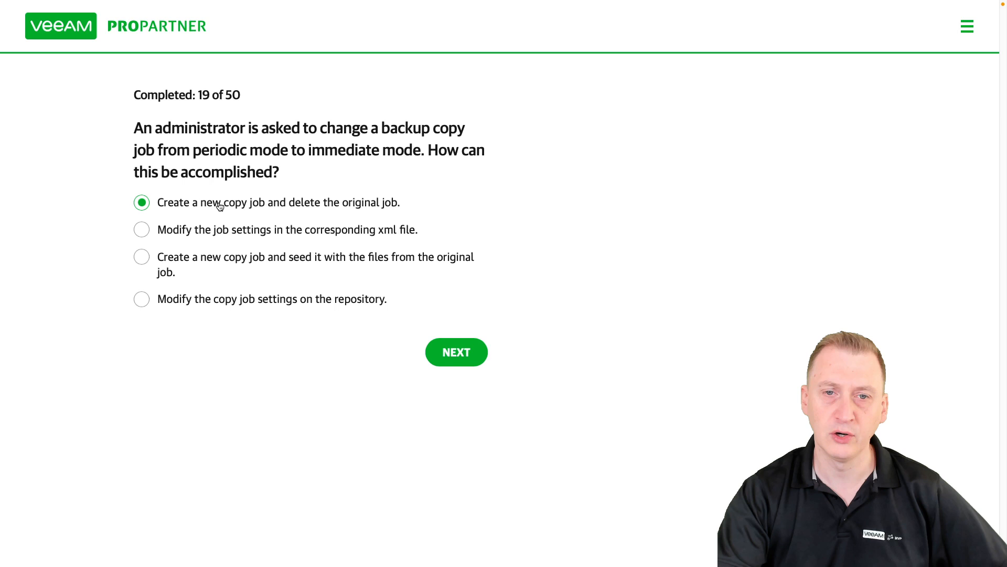
pyautogui.click(141, 256)
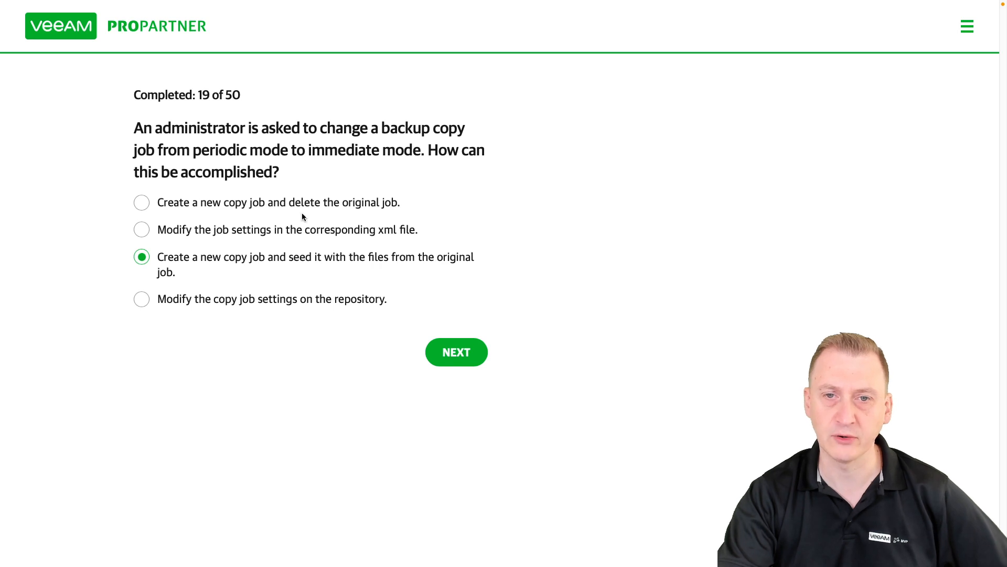
pyautogui.click(142, 201)
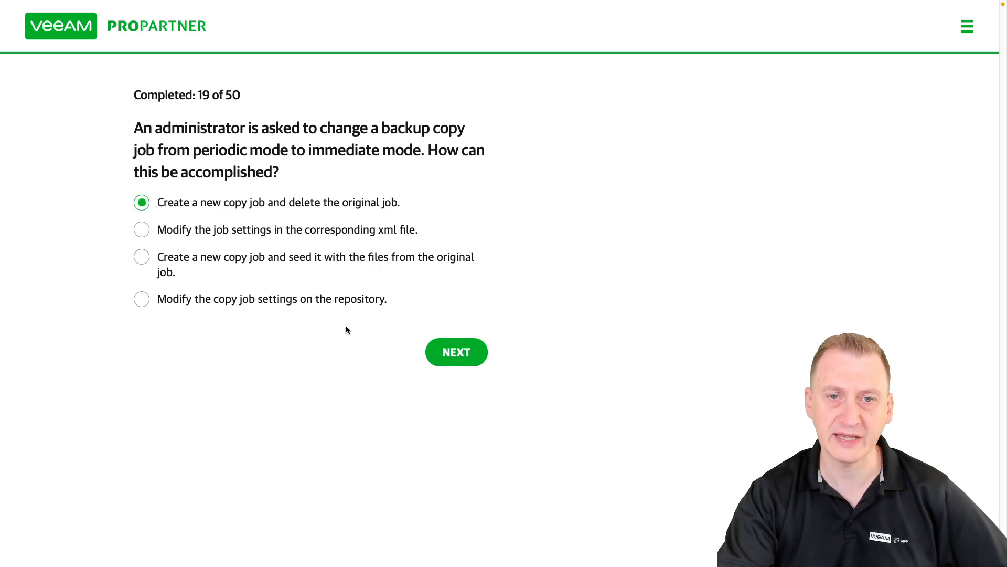